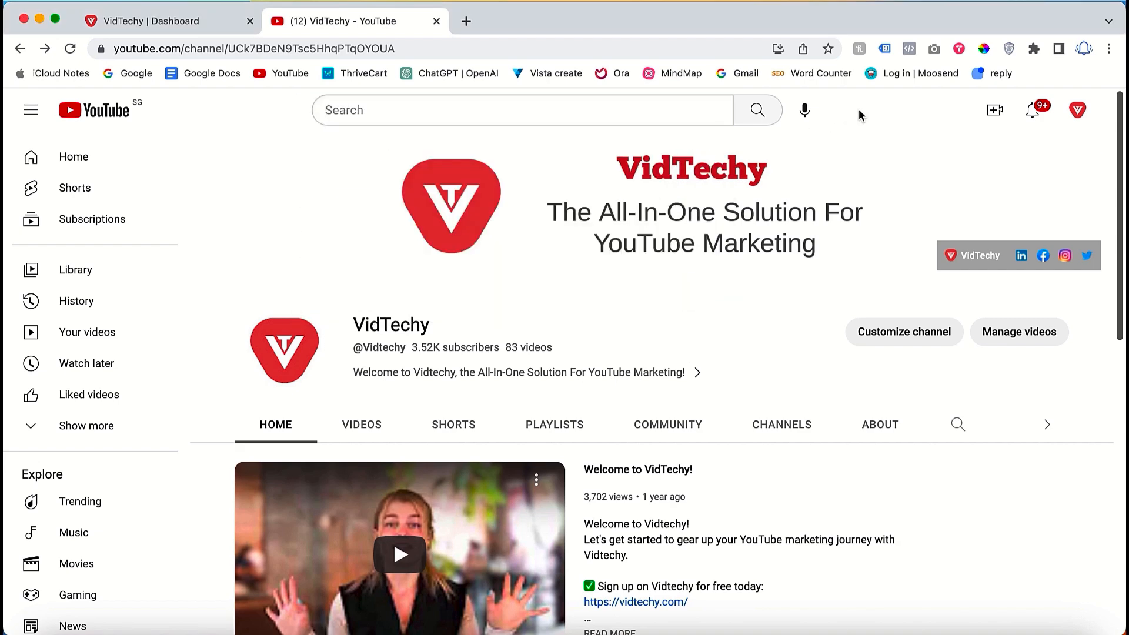
mouse_move(833, 214)
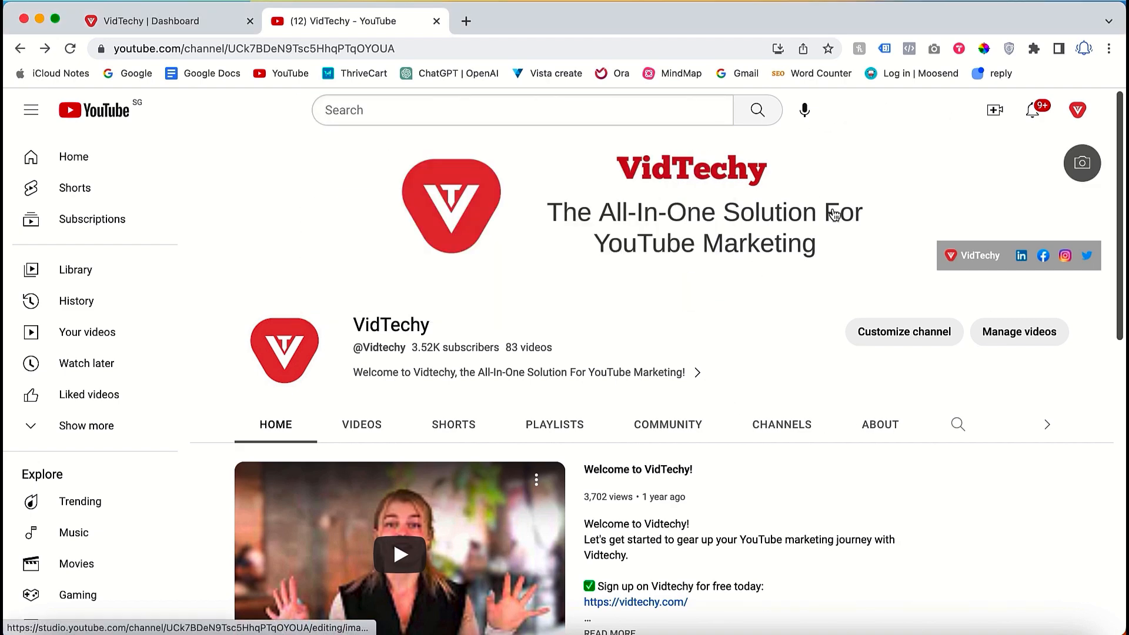
Open the VidTechy channel's Customize channel page in Studio, dismissing the microphone prompt
left_click(1077, 109)
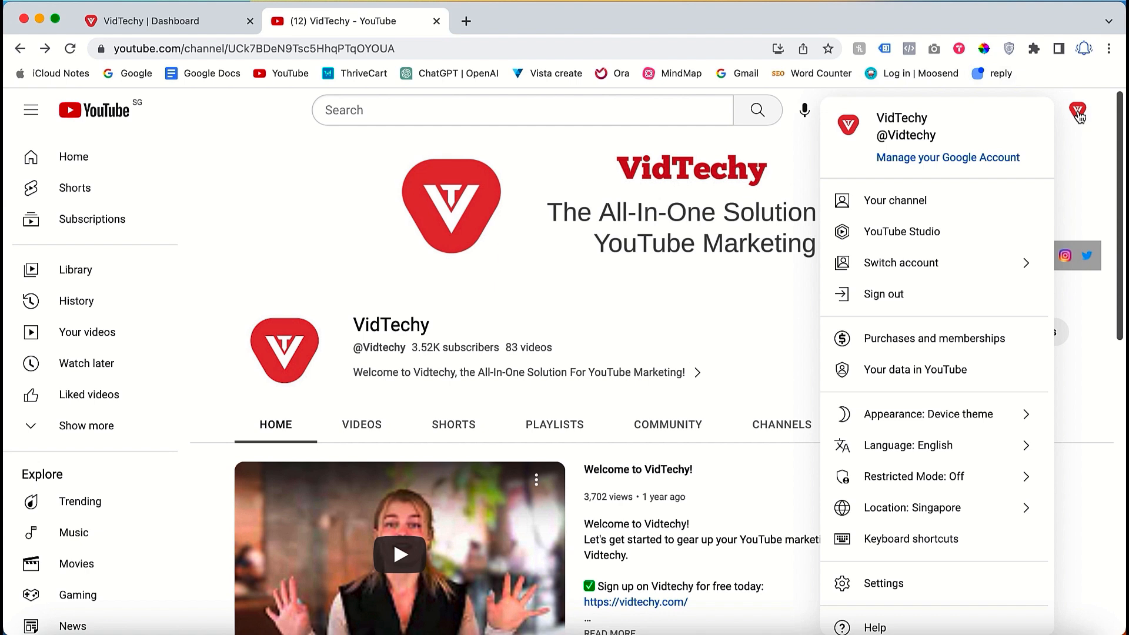
mouse_move(897, 200)
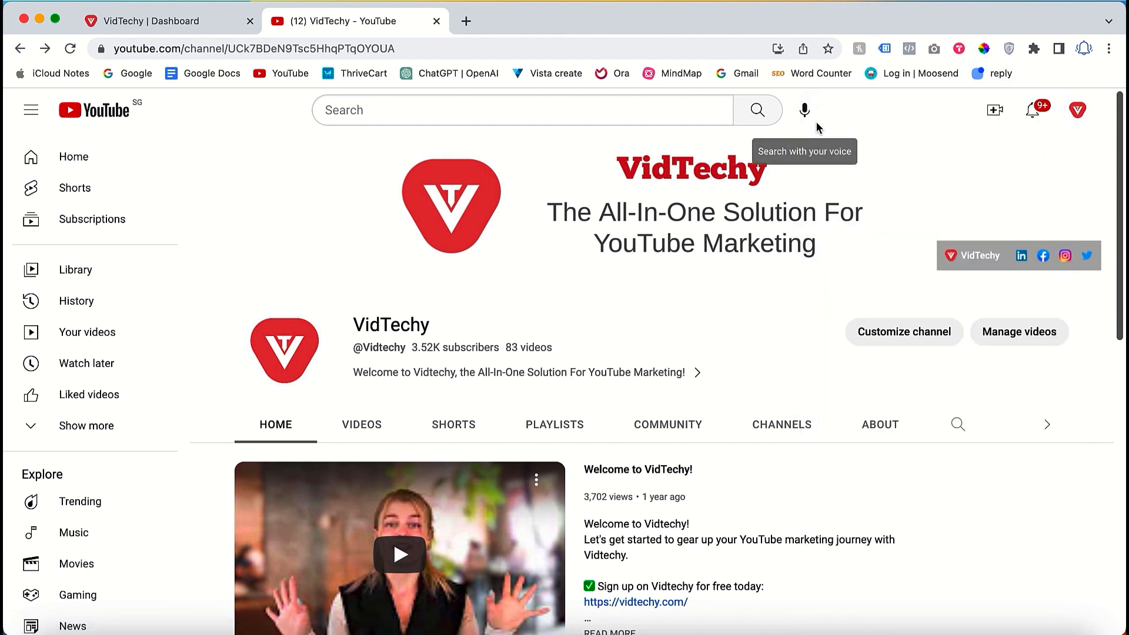
left_click(804, 110)
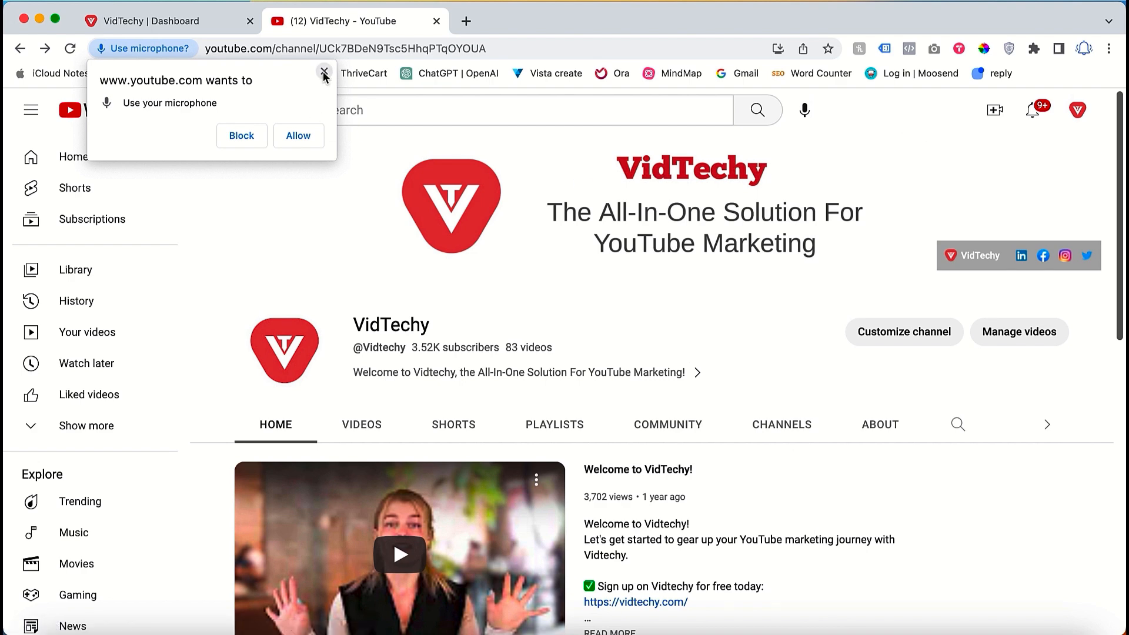
left_click(324, 76)
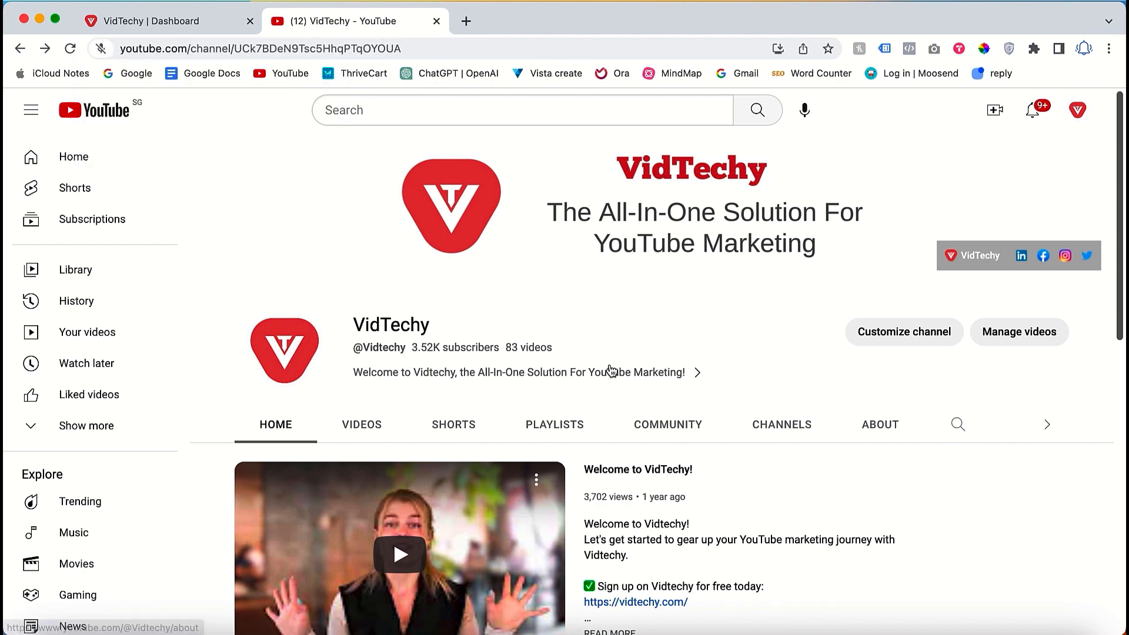
left_click(903, 331)
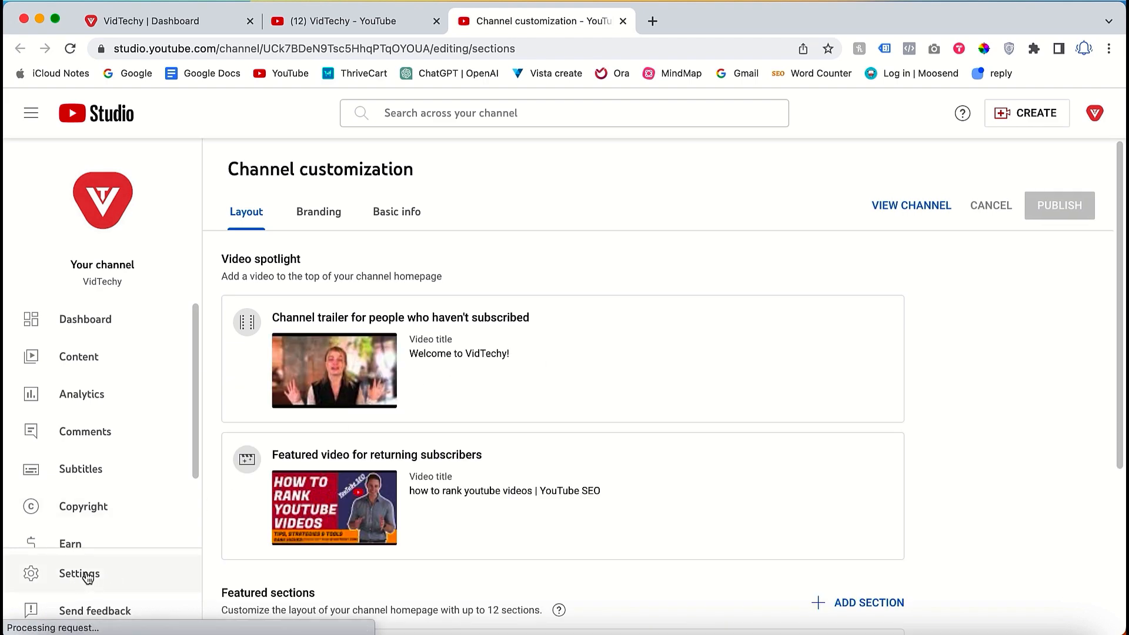
left_click(80, 573)
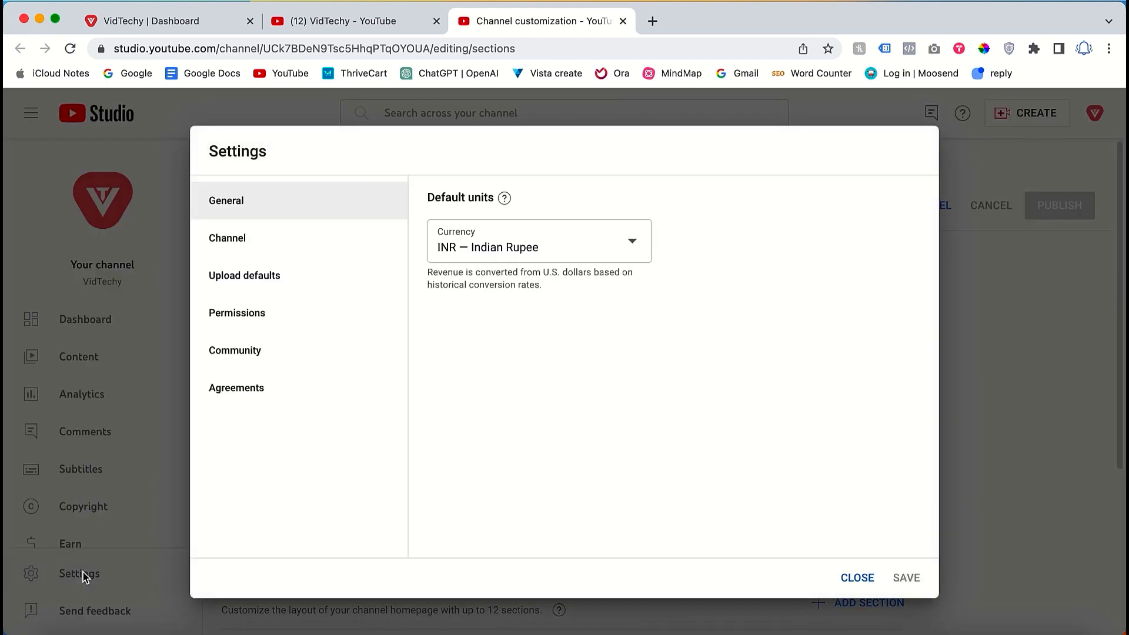
left_click(227, 238)
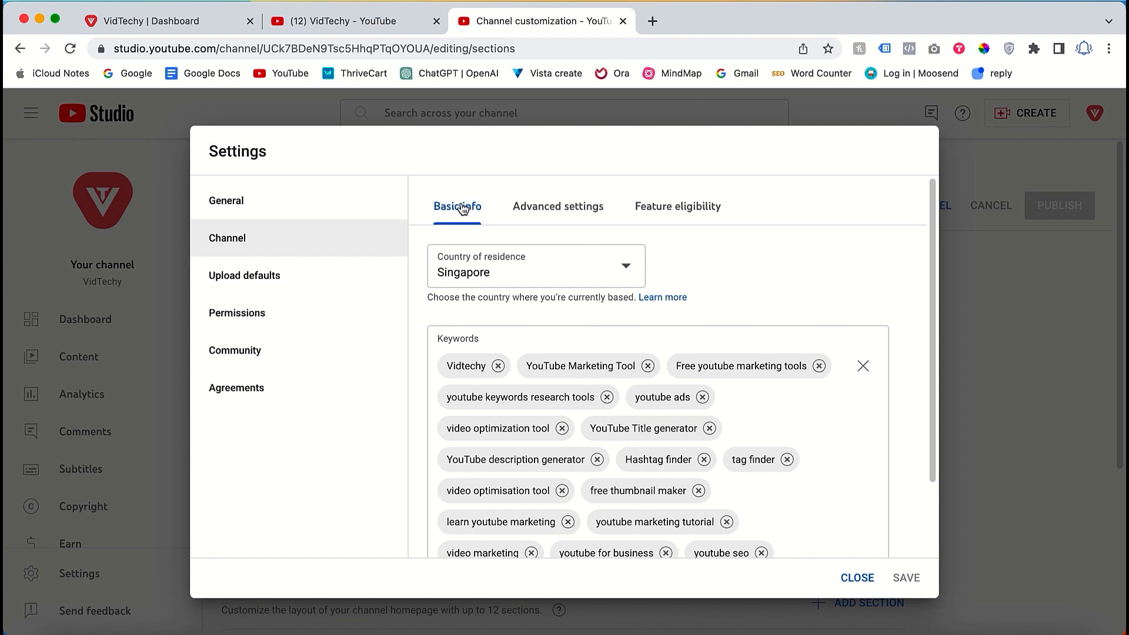
scroll("down", 3)
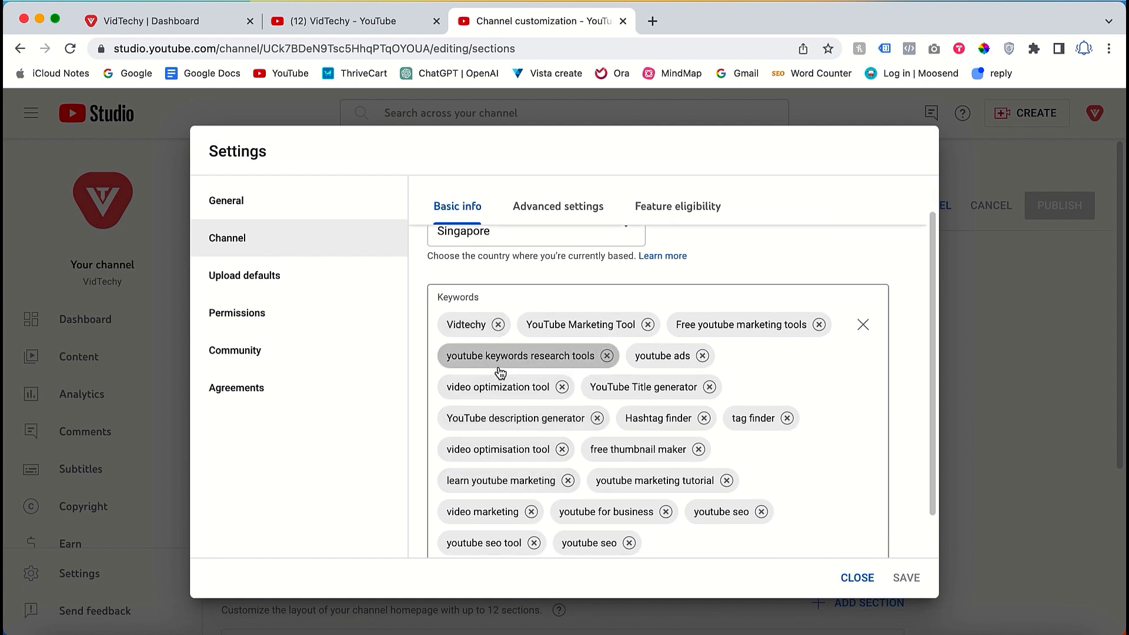
mouse_move(572, 360)
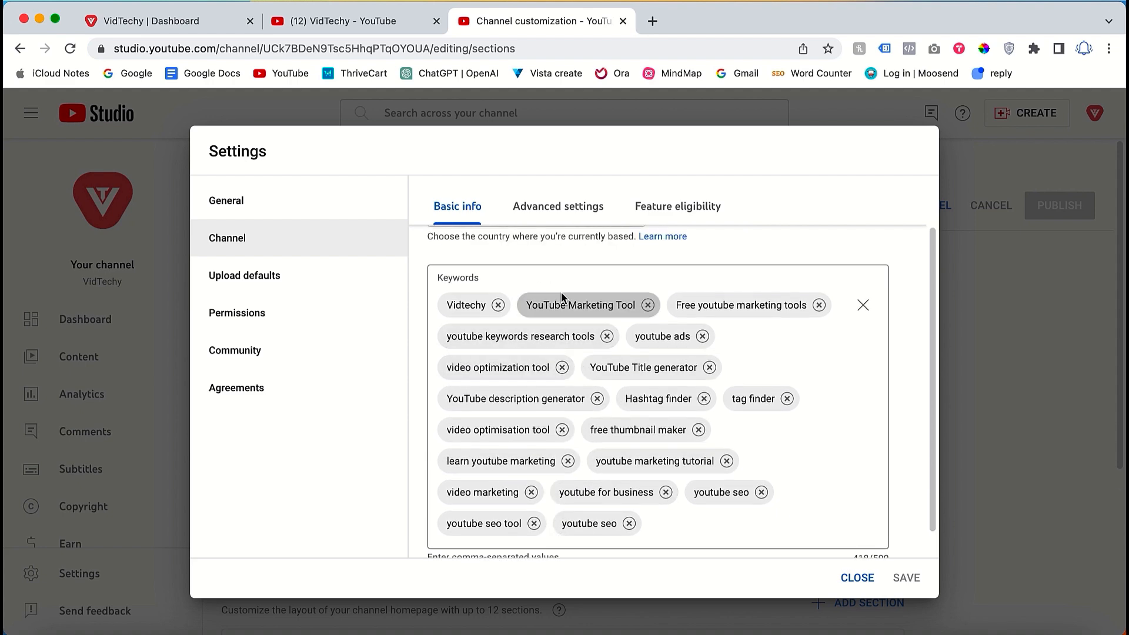
left_click(856, 577)
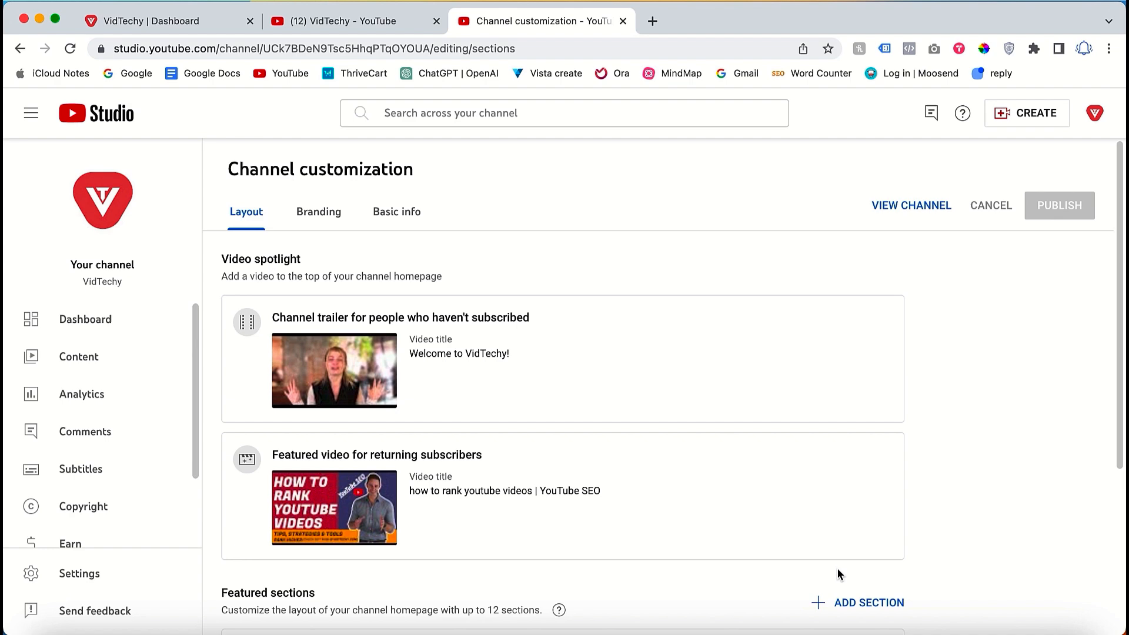
mouse_move(427, 151)
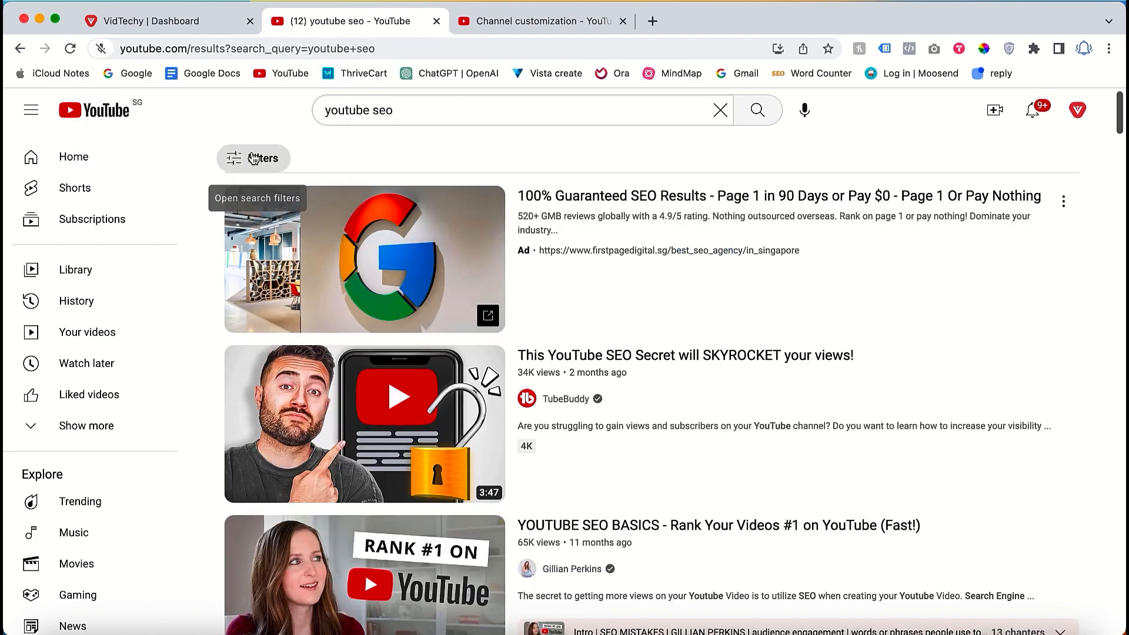
mouse_move(396, 580)
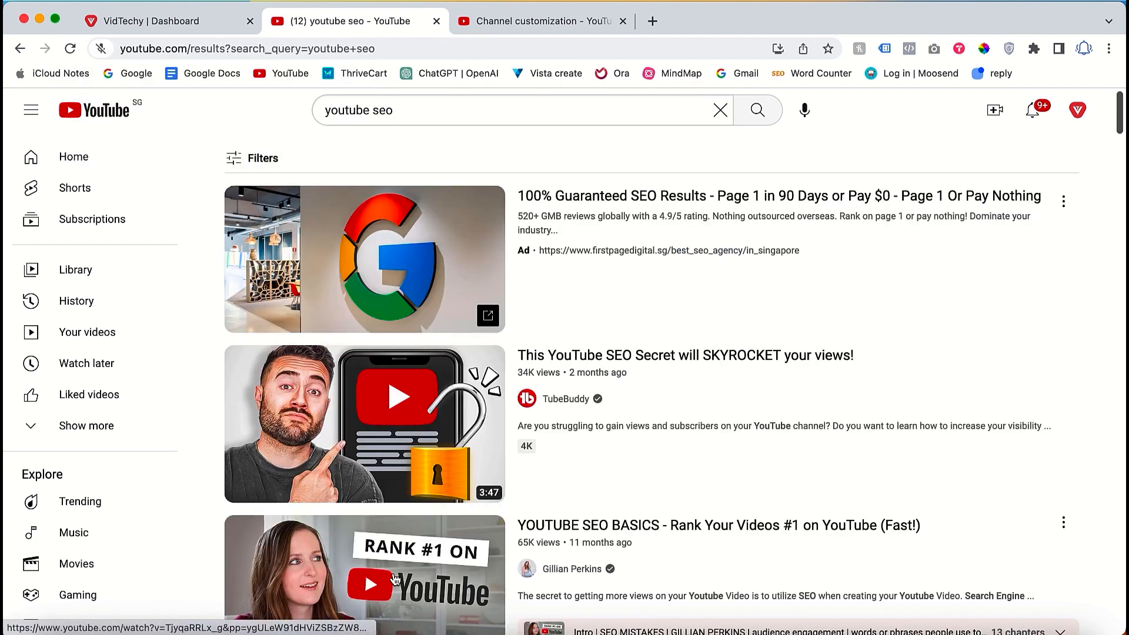
Filter the 'youtube seo' search results to channels only
left_click(253, 157)
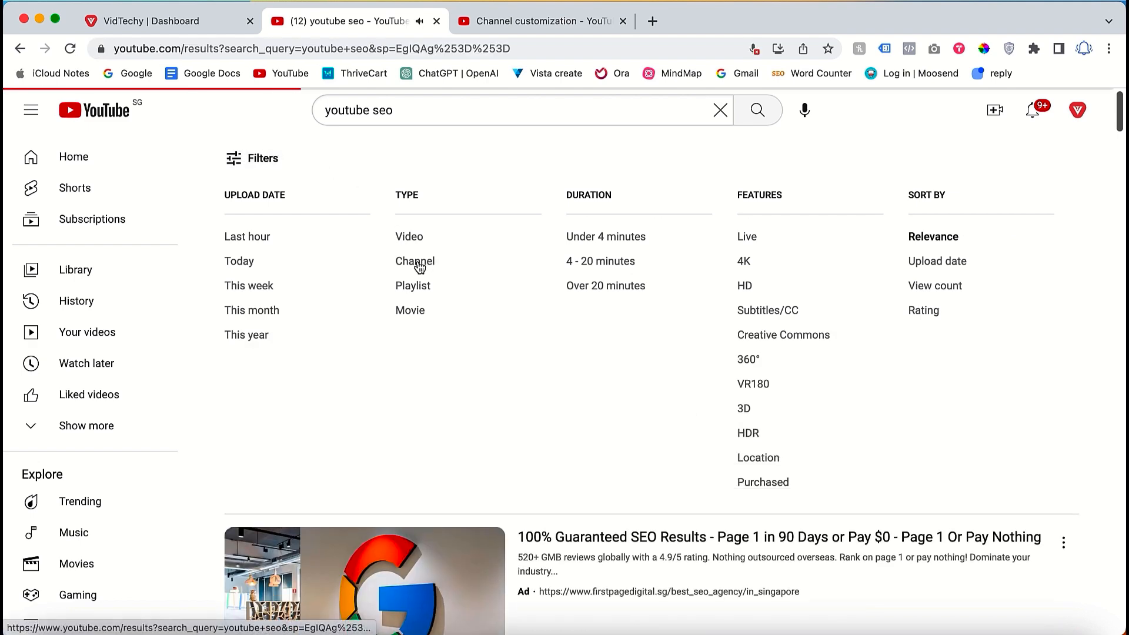
left_click(414, 261)
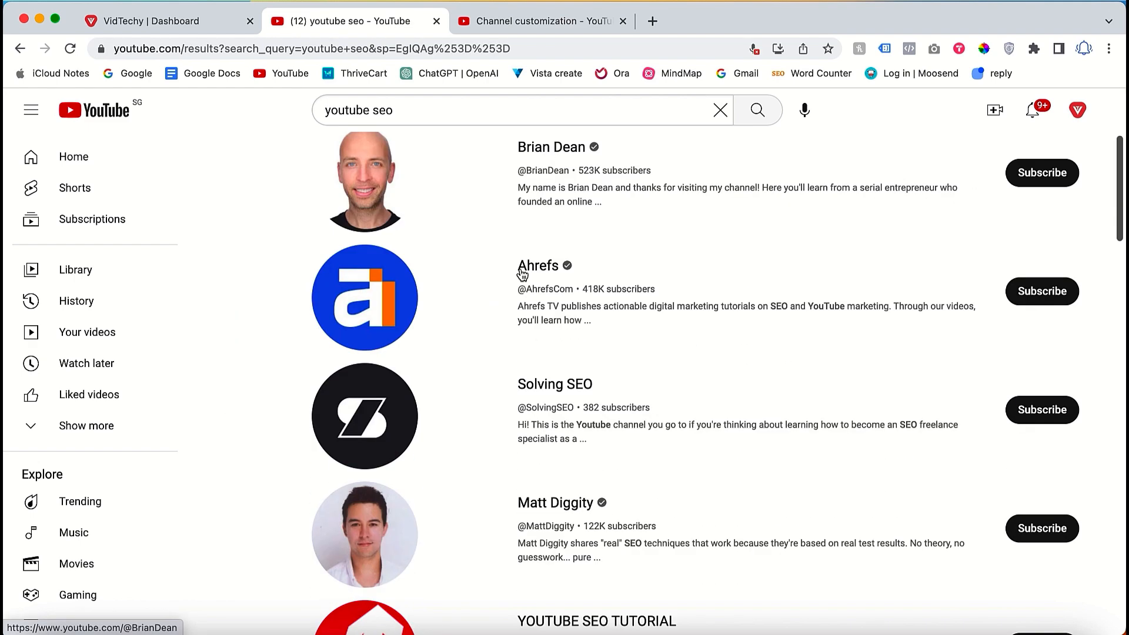
mouse_move(518, 300)
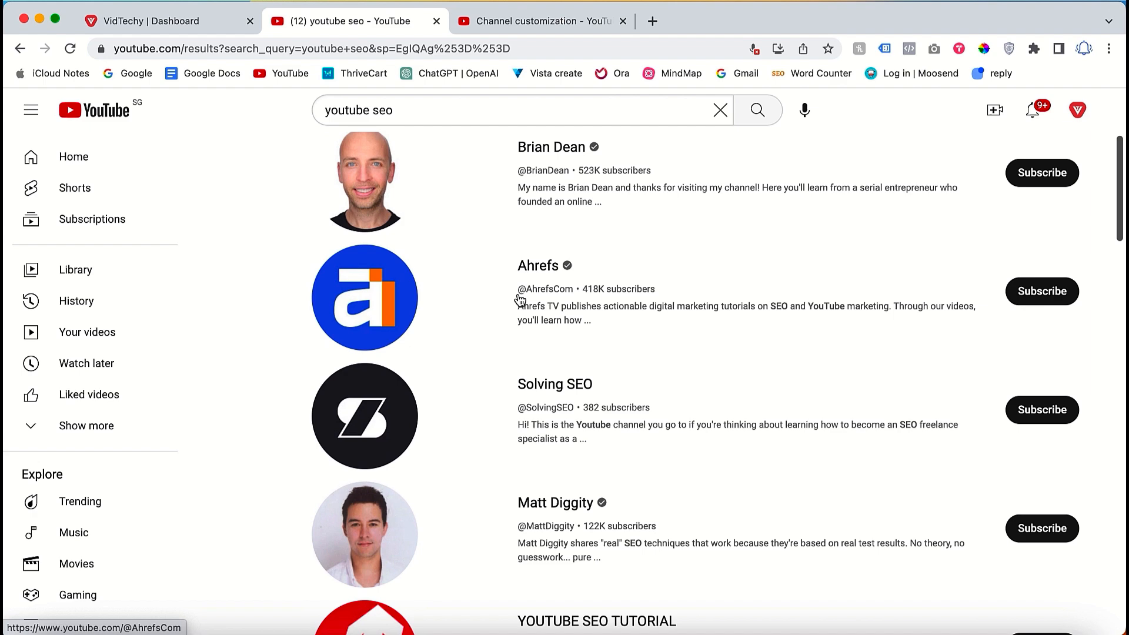
scroll("up", 3)
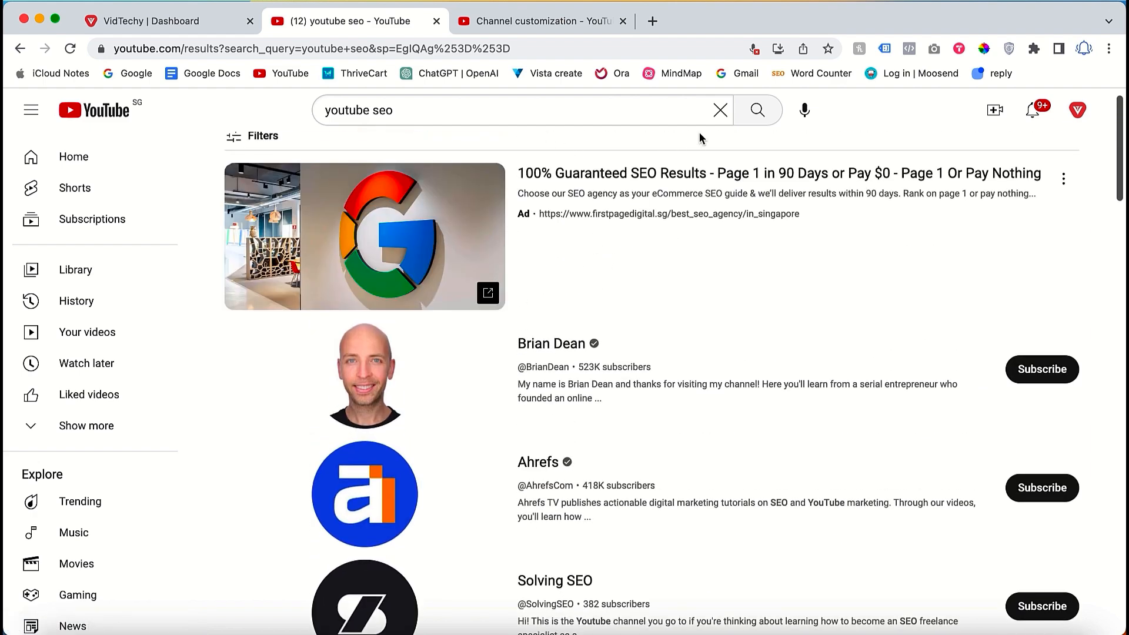
Rerun the 'youtube marketing' search from history and open its filter options
left_click(719, 110)
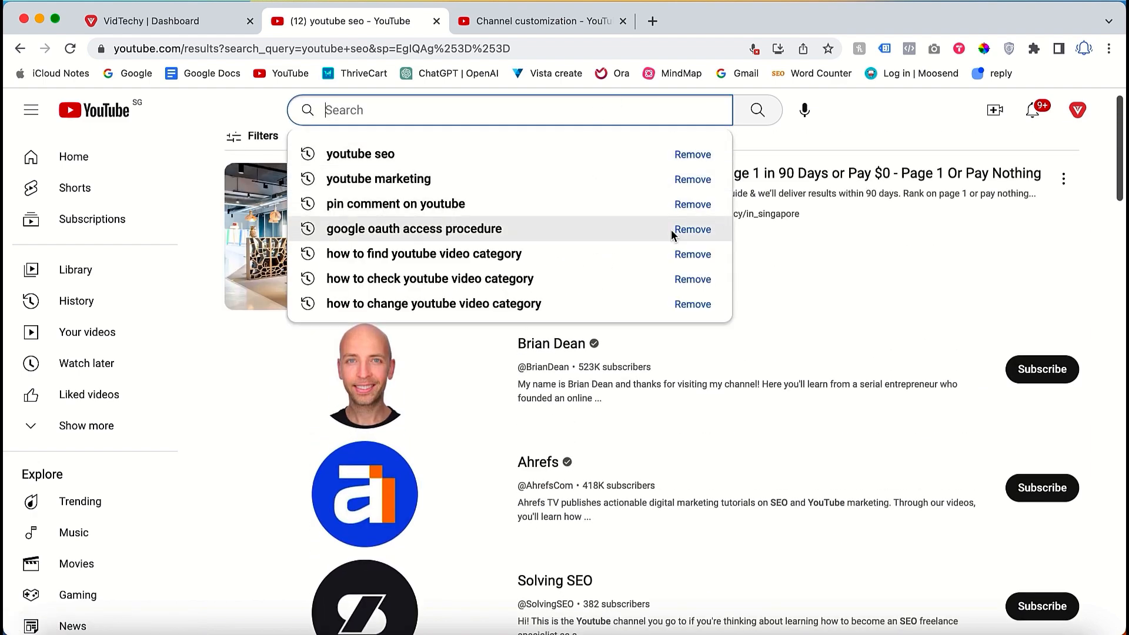
left_click(378, 179)
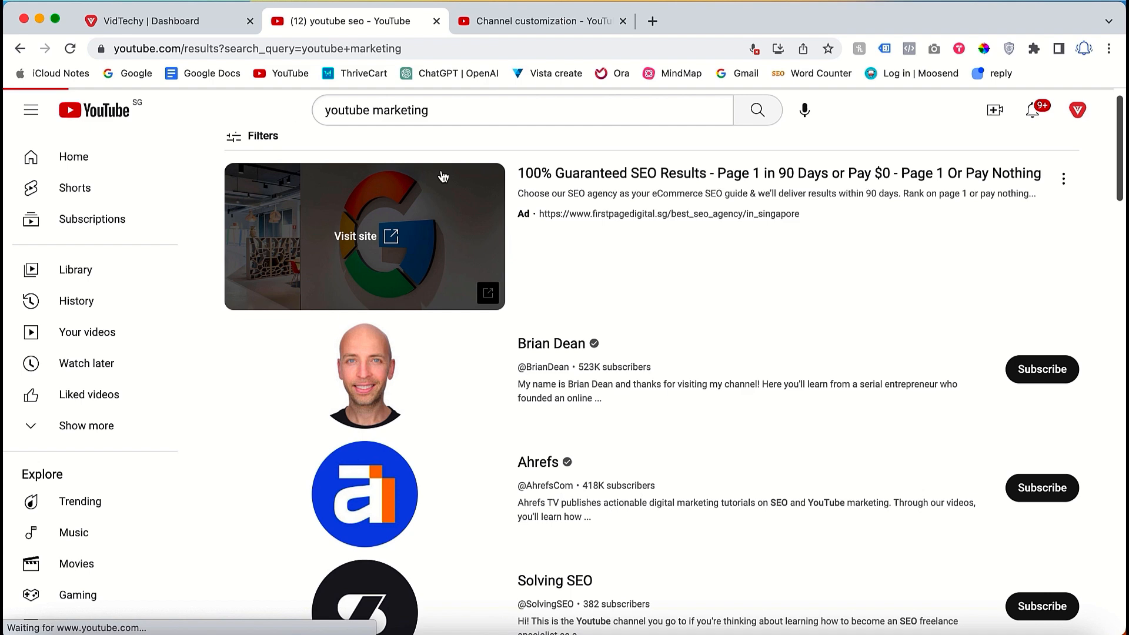
left_click(756, 109)
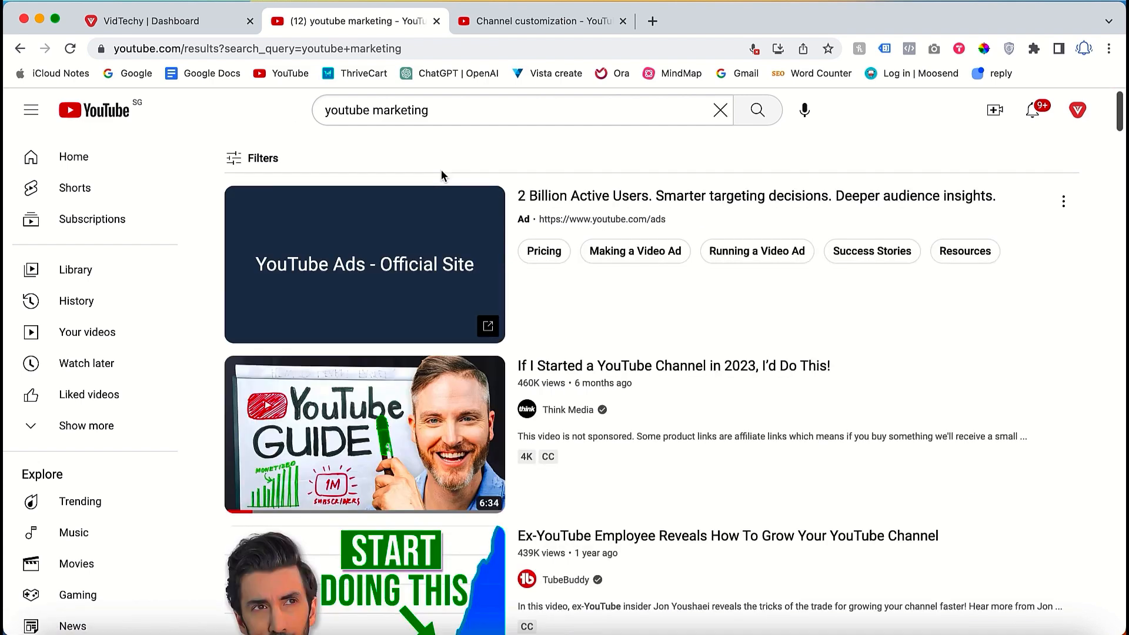
mouse_move(253, 158)
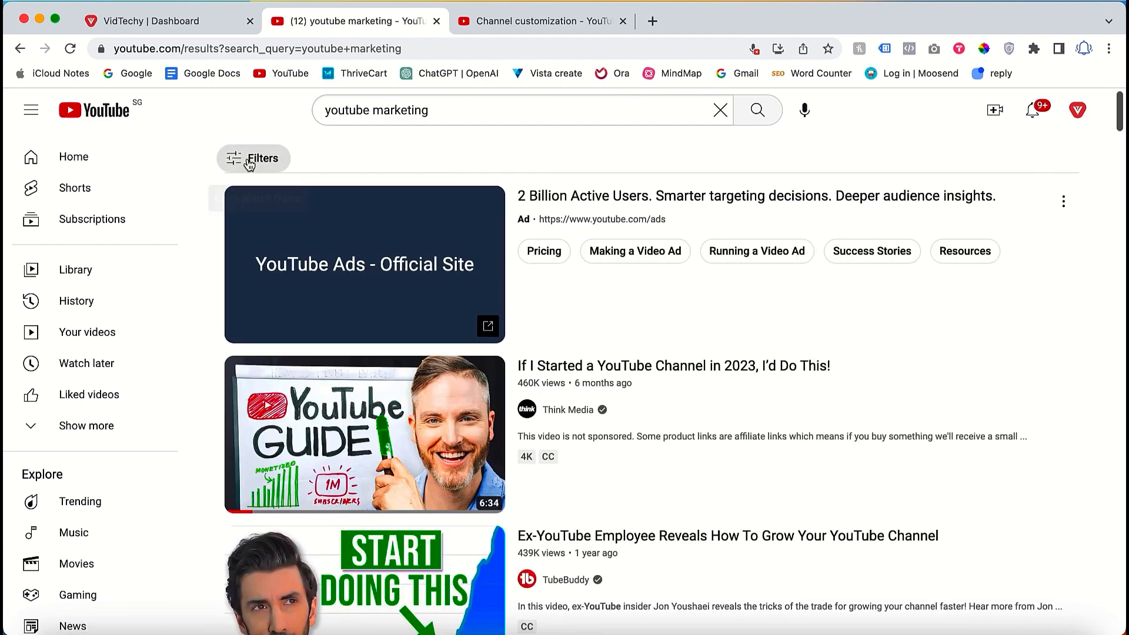
left_click(253, 158)
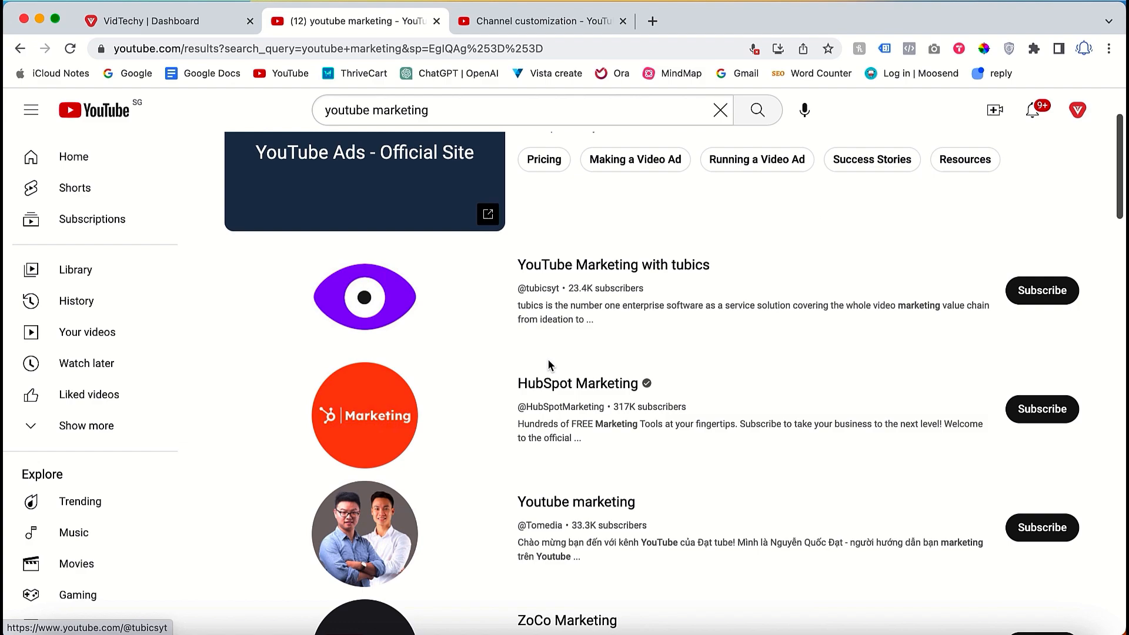
scroll("down", 3)
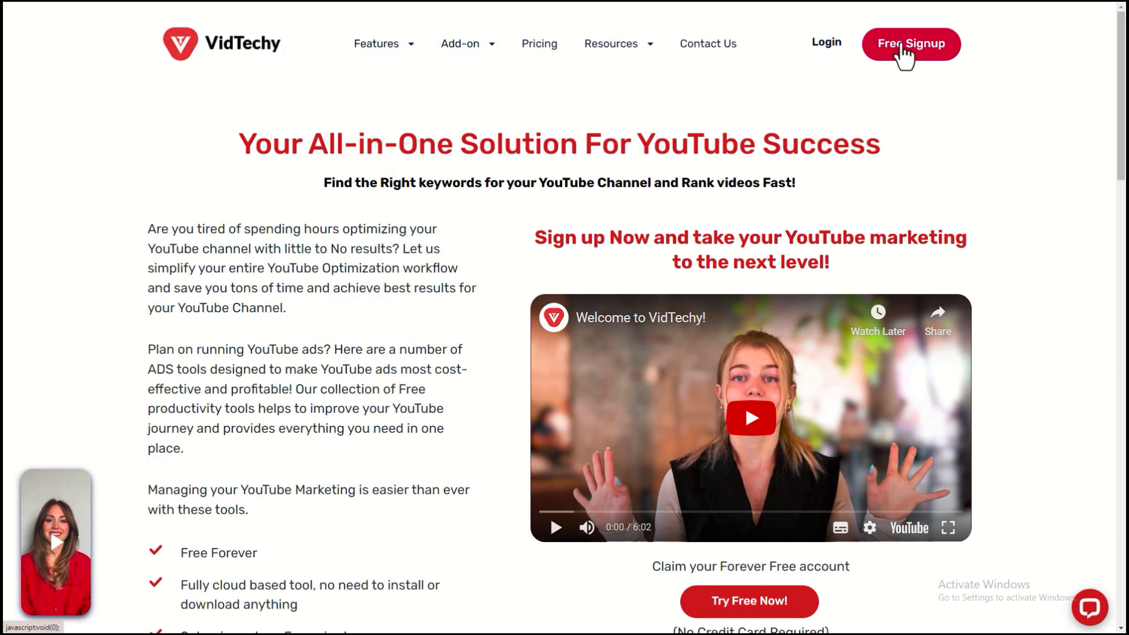
Bring up VidTechy's Create Your Free VidTechy Account popup via Free Signup
left_click(910, 44)
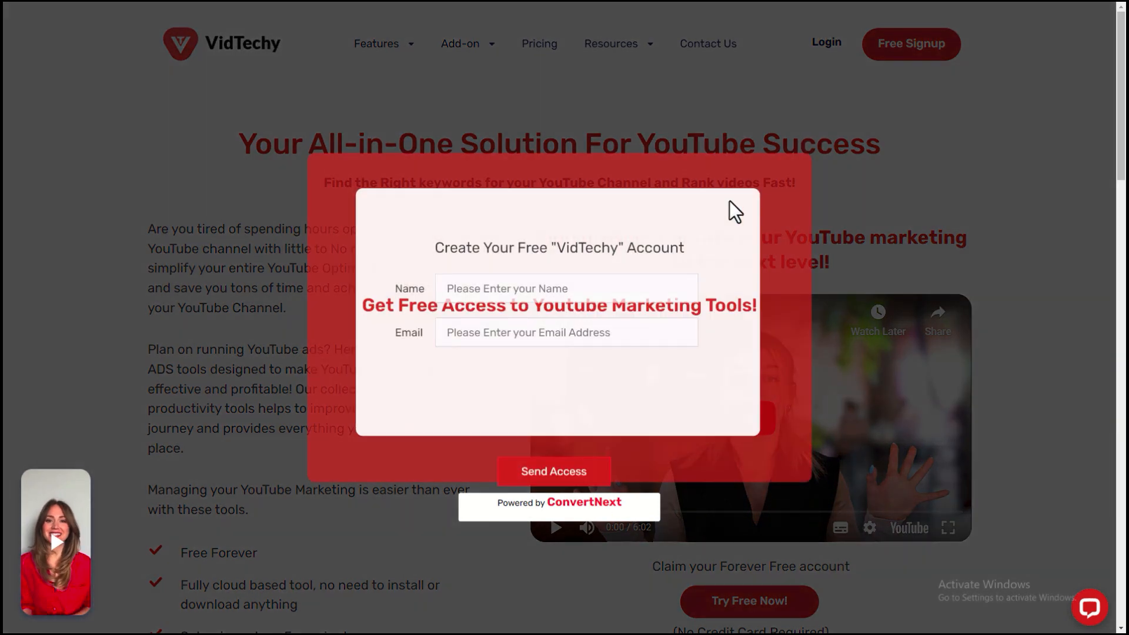
left_click(553, 470)
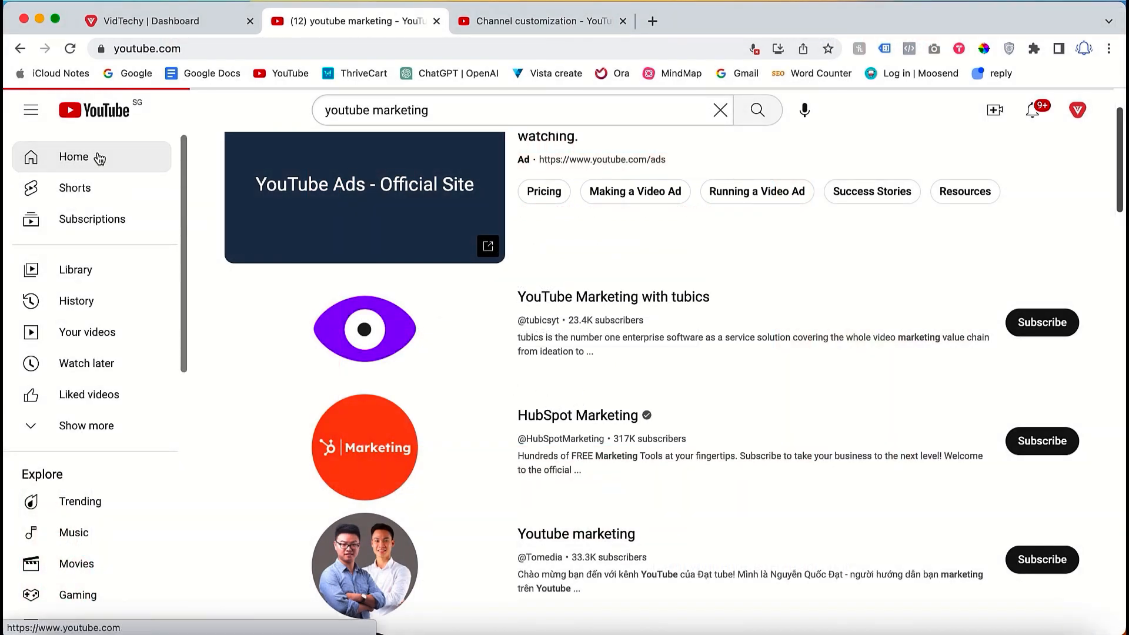
Return to the YouTube home feed, then switch to the VidTechy Dashboard tab
left_click(73, 157)
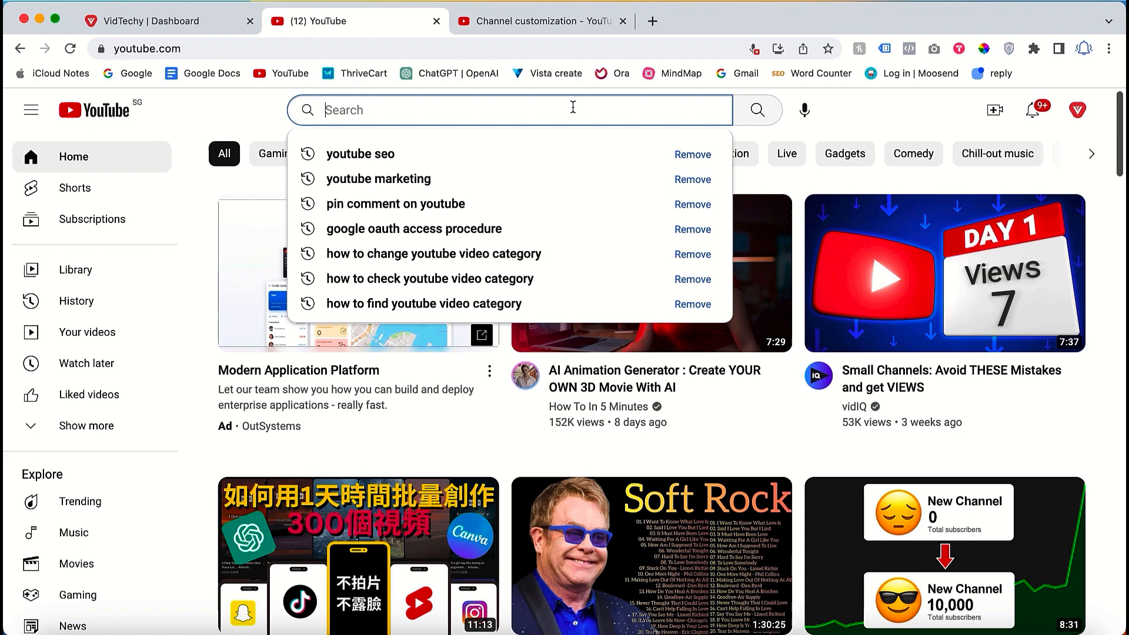
left_click(166, 20)
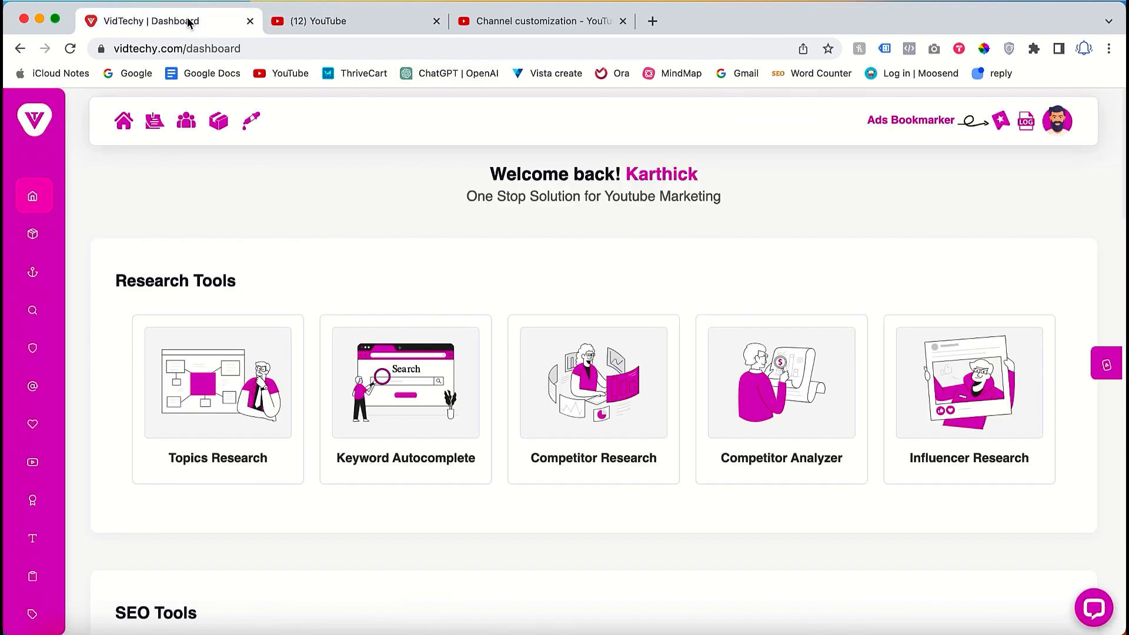
mouse_move(576, 203)
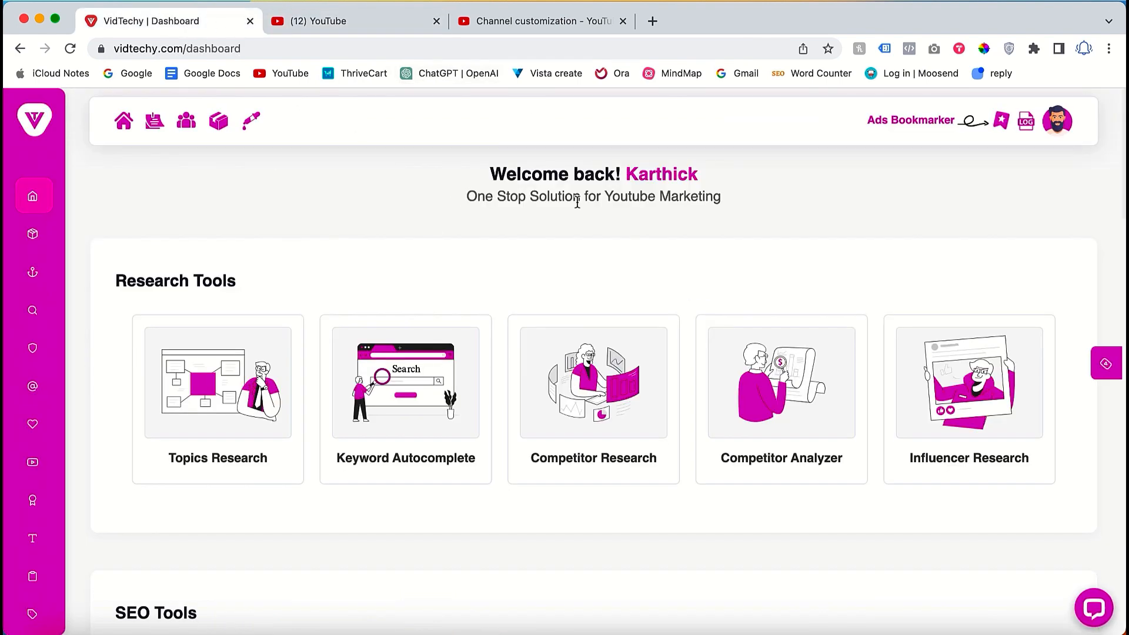
mouse_move(522, 190)
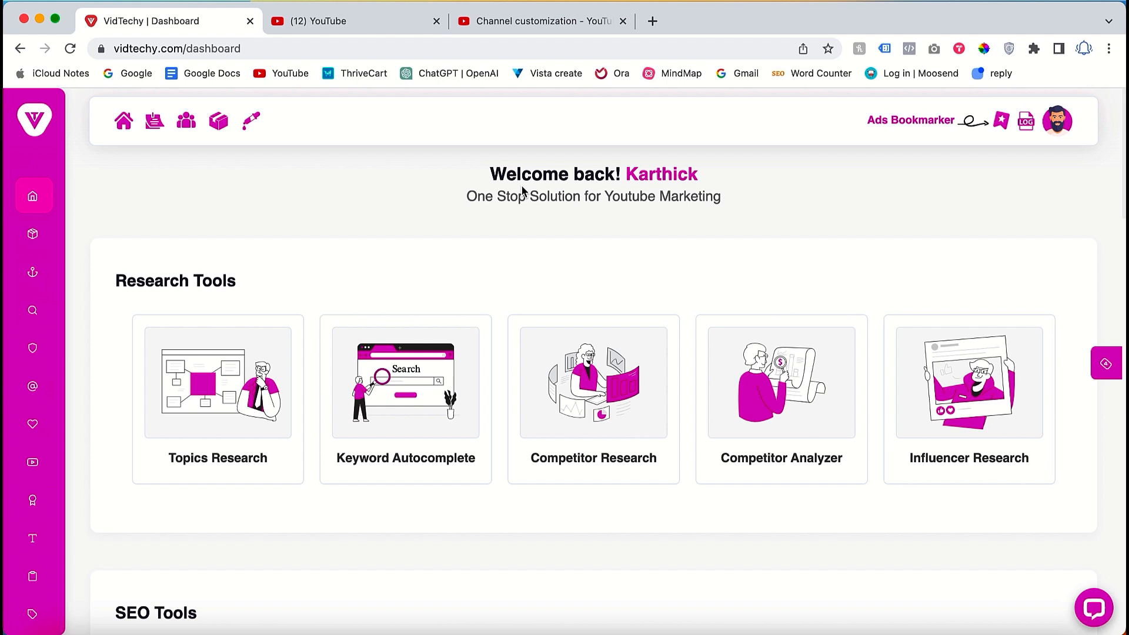
mouse_move(341, 310)
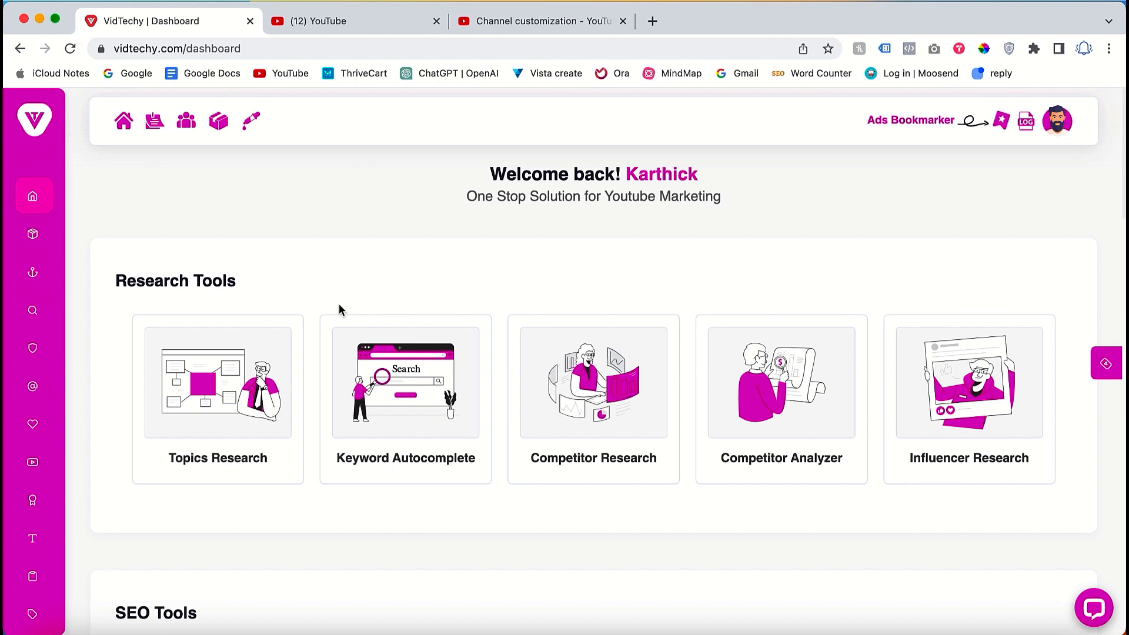
Search Channel Research for 'youtube marketing' and tick the YouTube Marketing with tubics channel
left_click(33, 311)
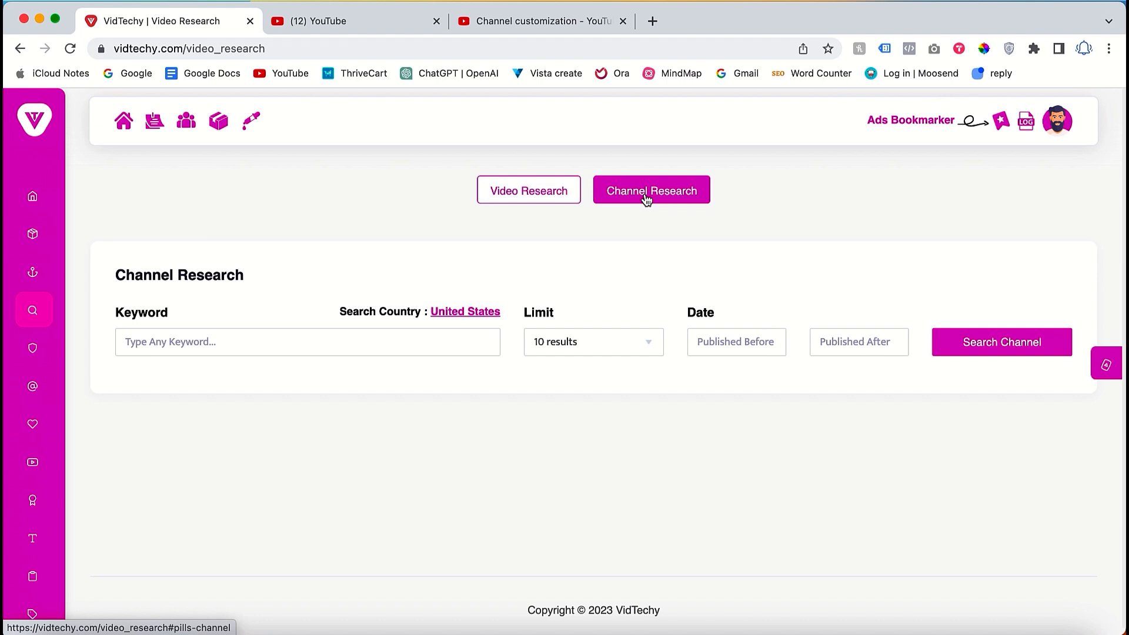
type("y")
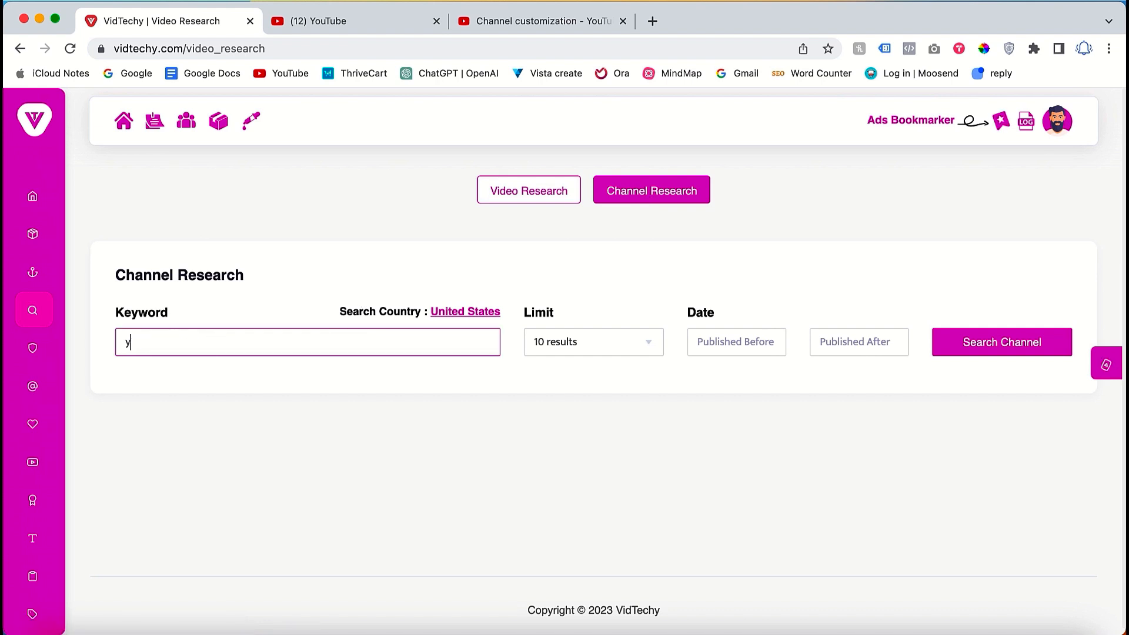
type("youtube marketing")
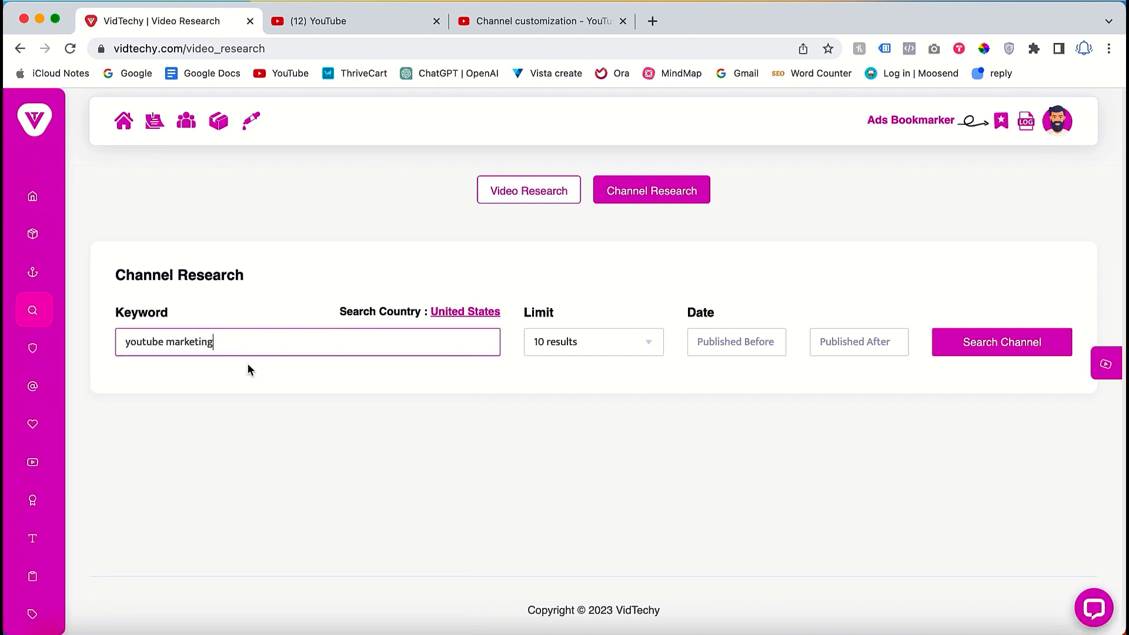
left_click(1001, 341)
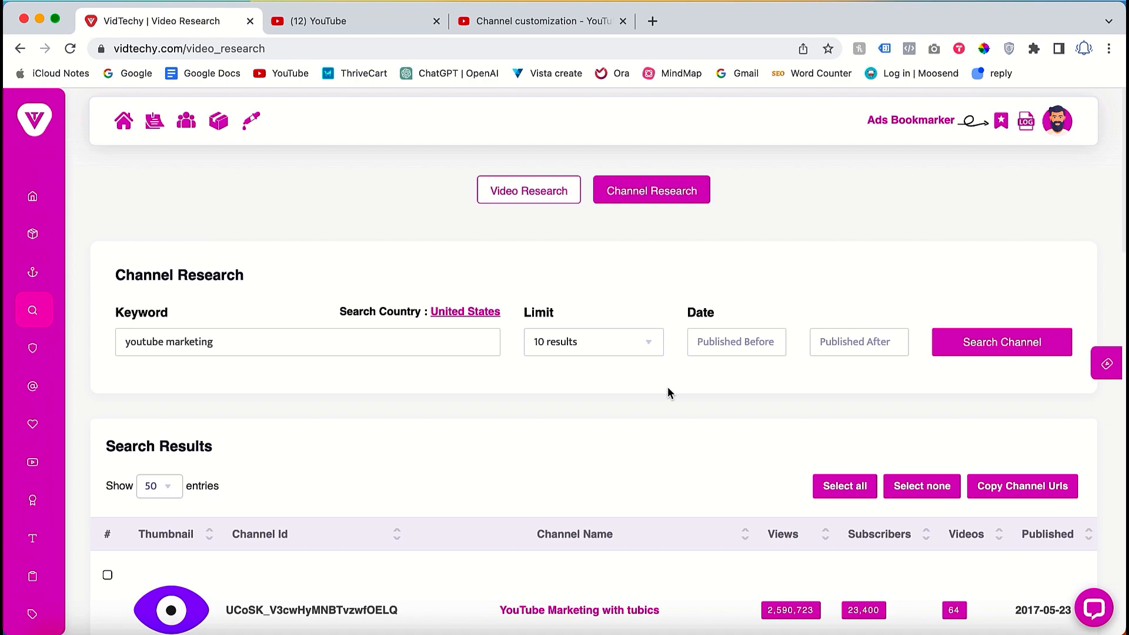
scroll("down", 3)
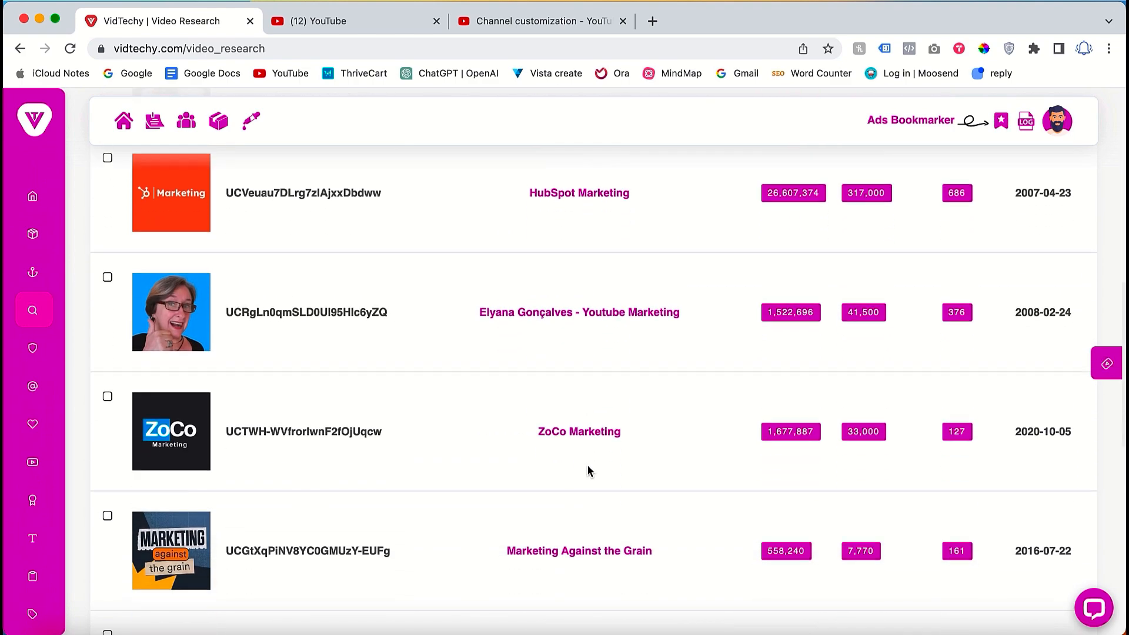
scroll("up", 3)
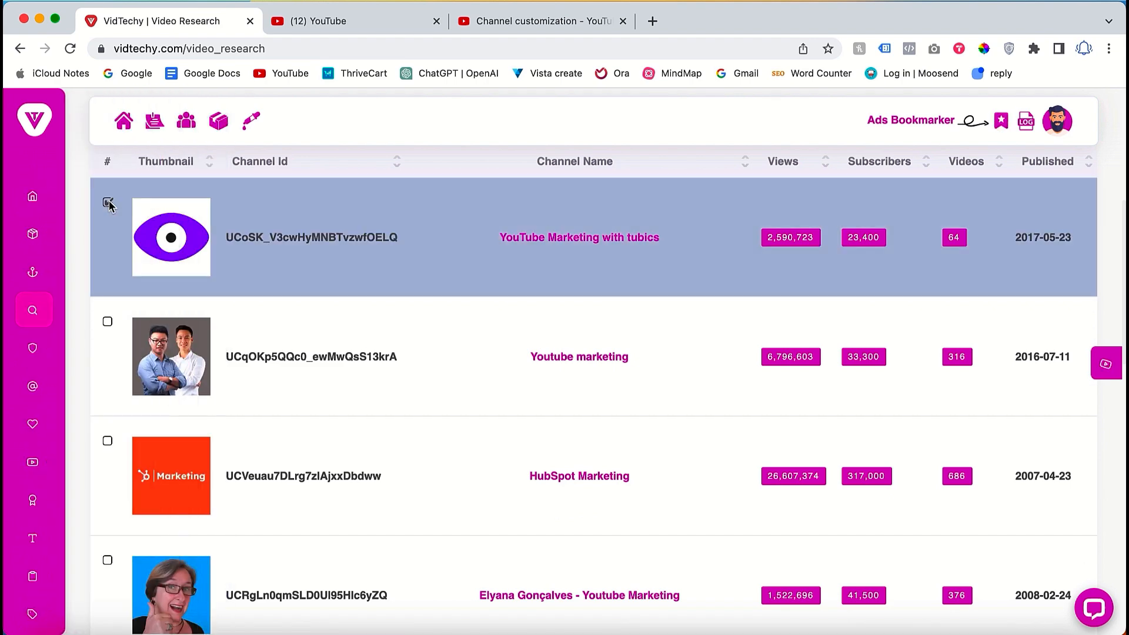
left_click(106, 202)
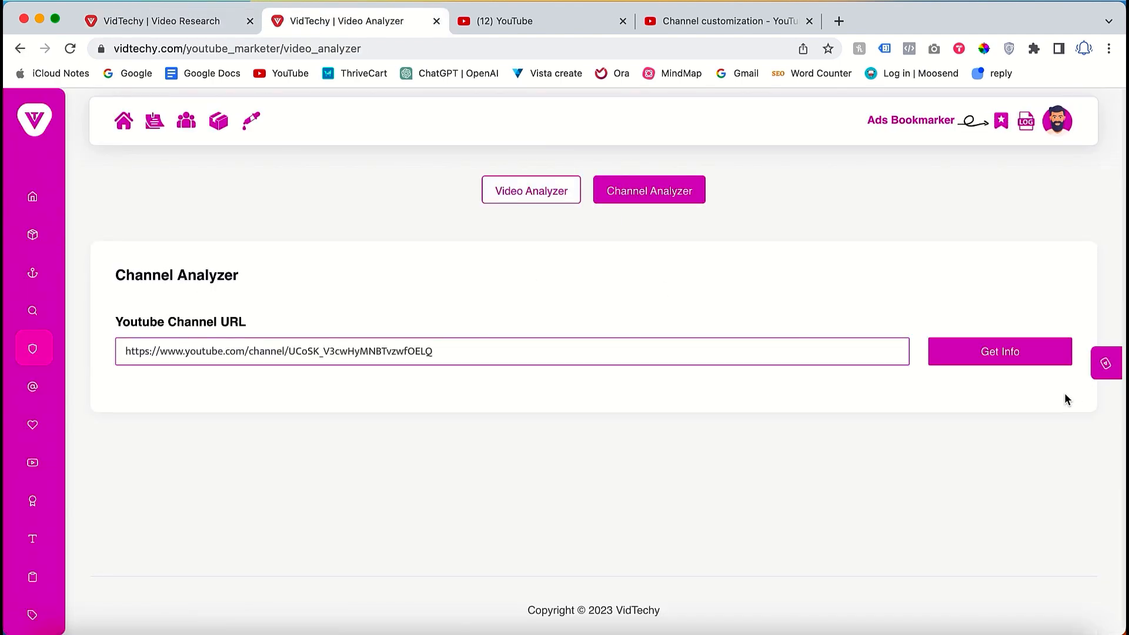
Run Get Info on the tubics channel and review its stats charts and keywords
left_click(999, 352)
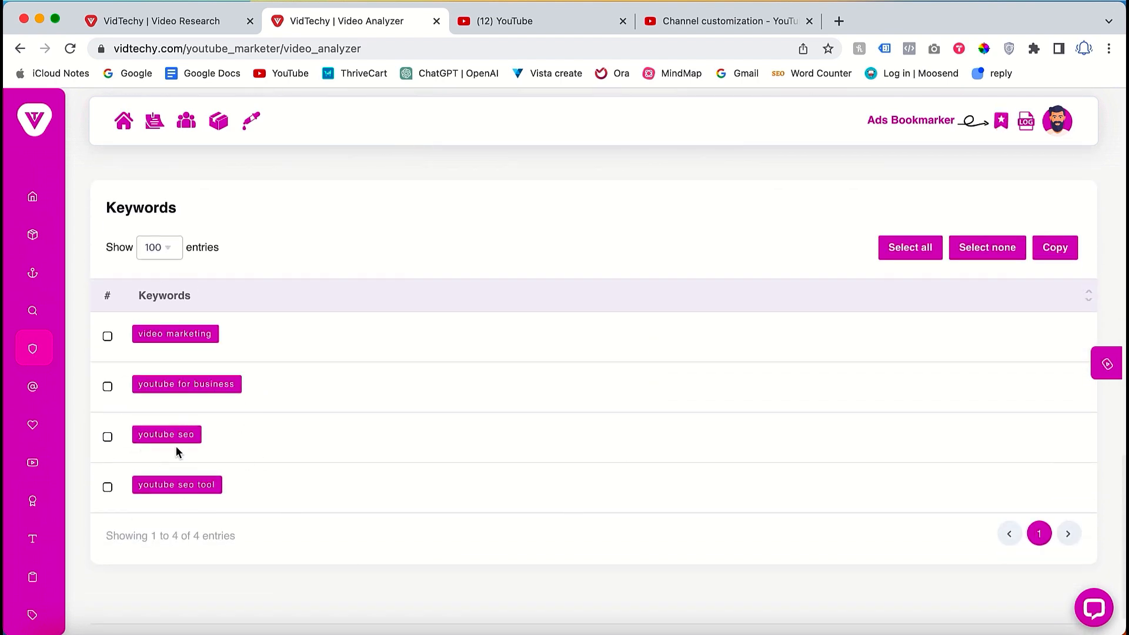
scroll("up", 3)
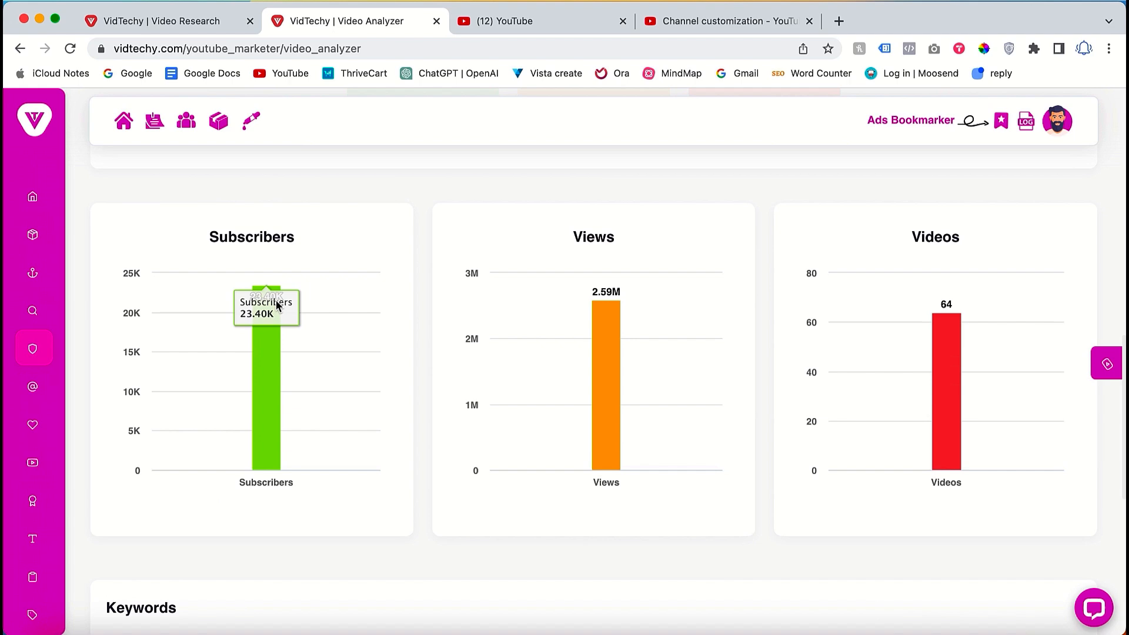
scroll("up", 3)
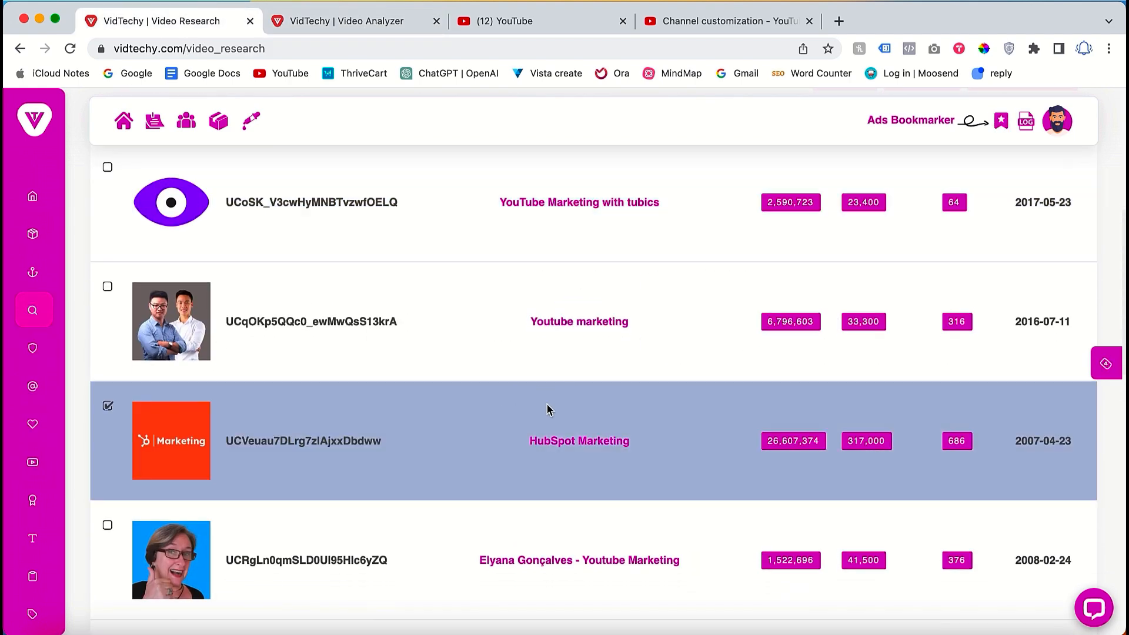
Run Get Info on HubSpot Marketing: 317K subscribers, 26.61M views, 686 videos, five keywords
left_click(346, 21)
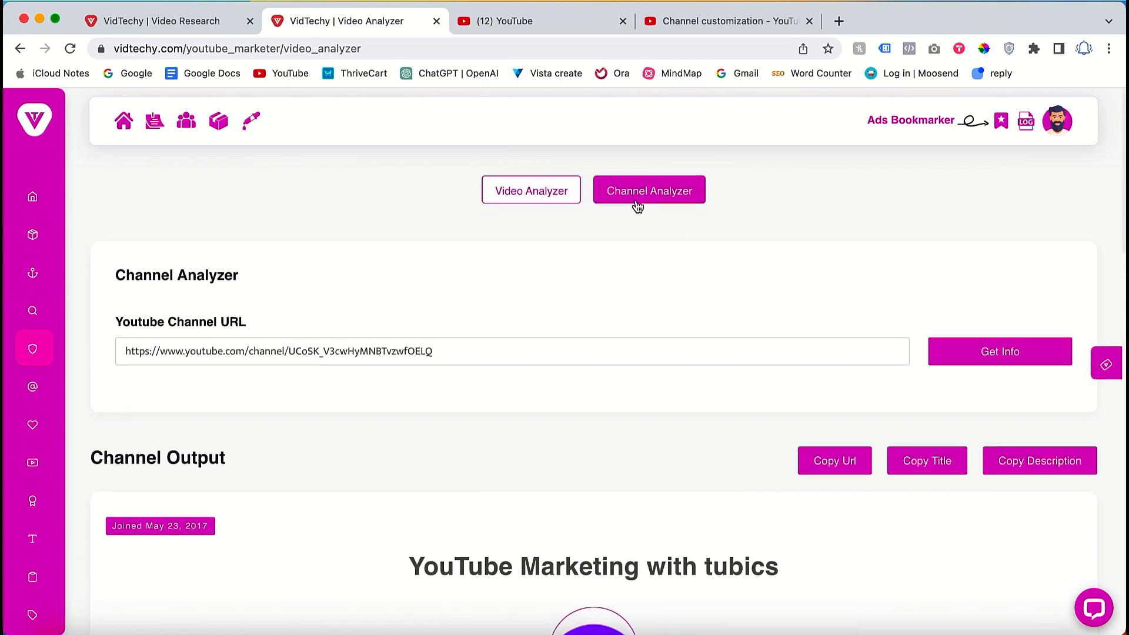
left_click(998, 352)
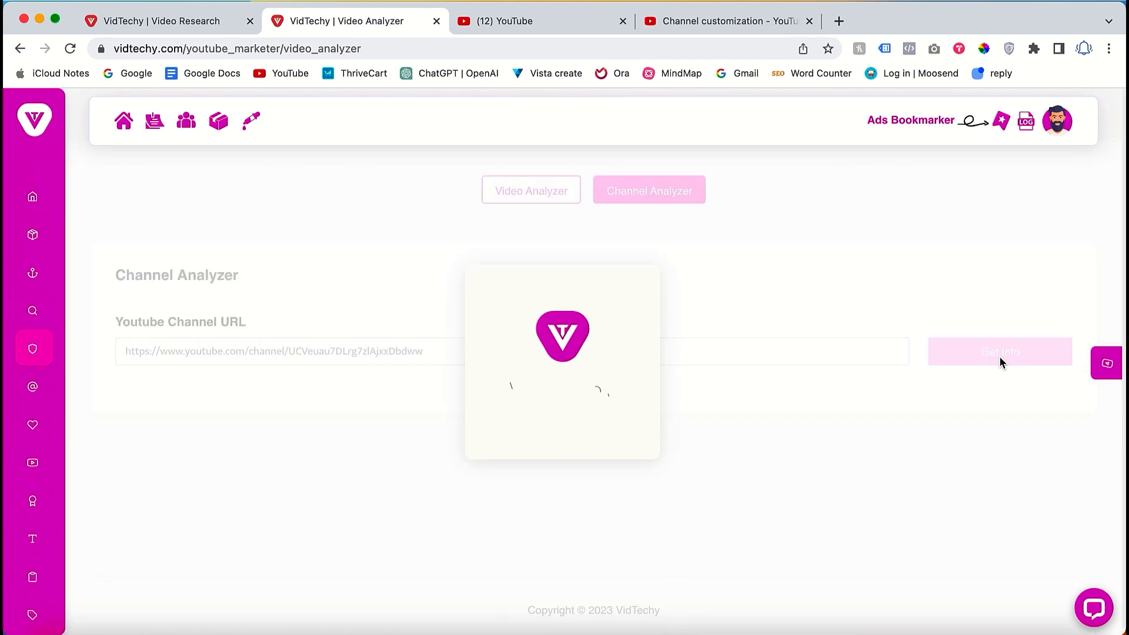
left_click(1000, 352)
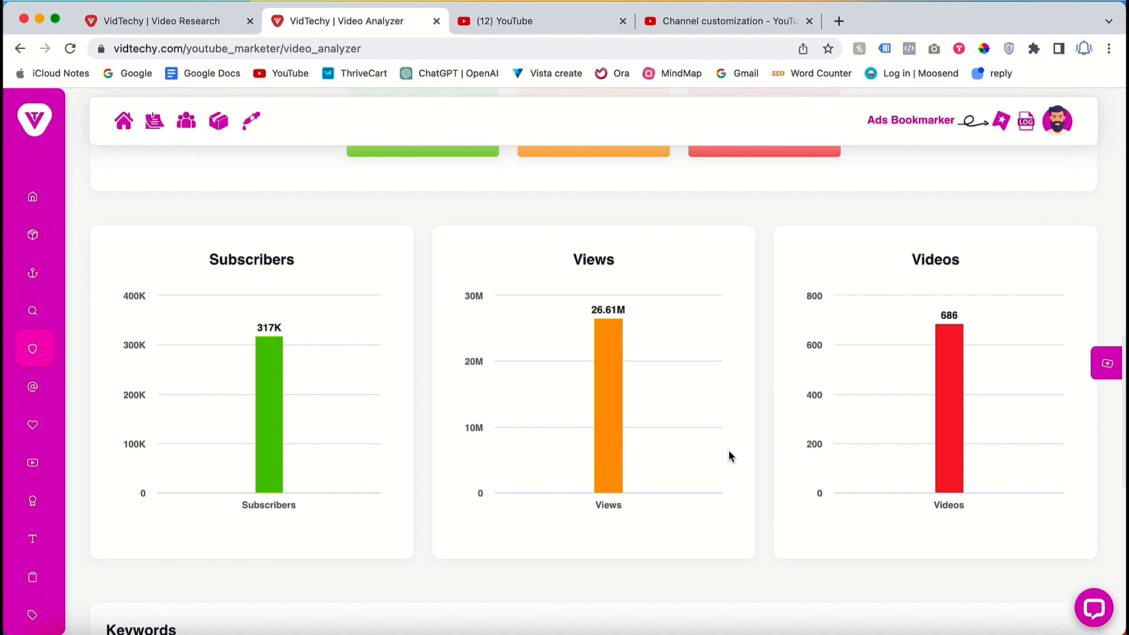
scroll("down", 3)
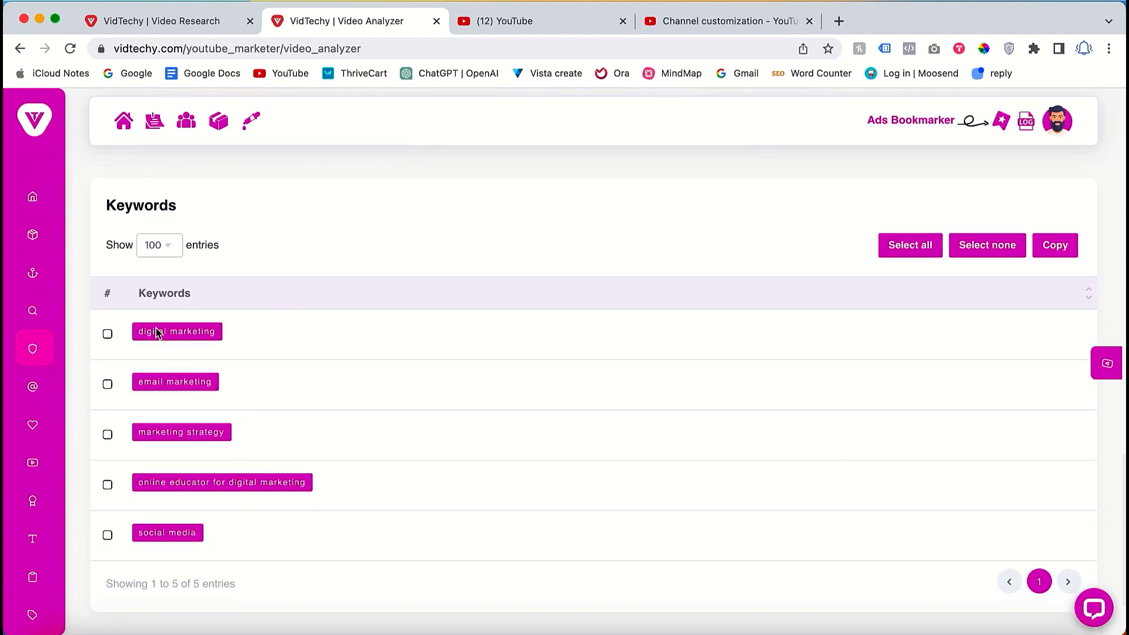
mouse_move(277, 441)
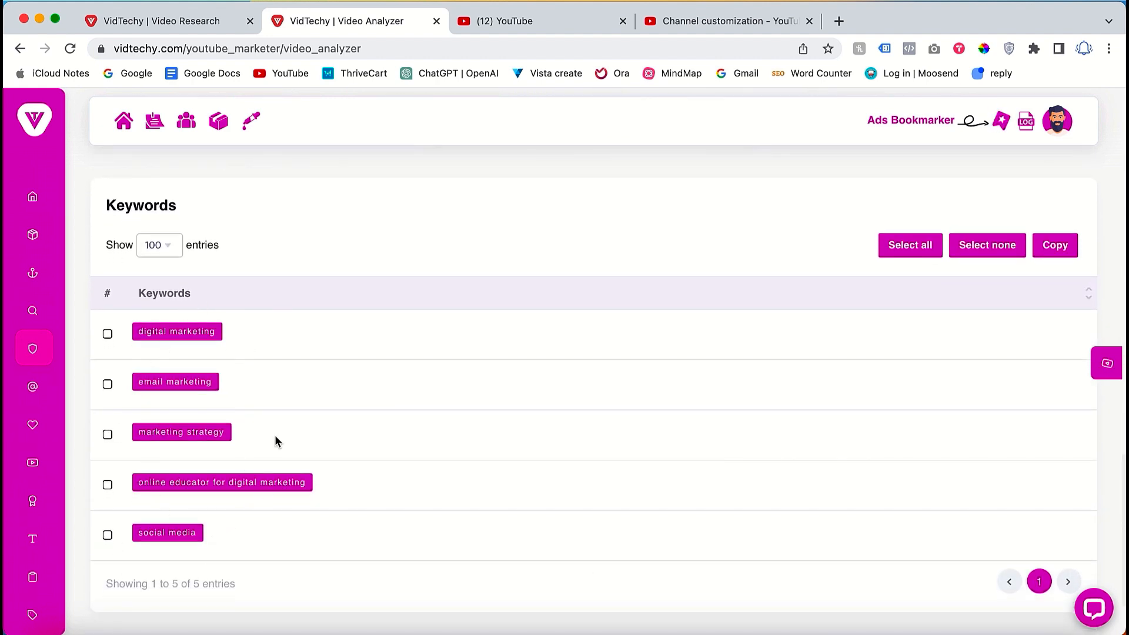
scroll("down", 3)
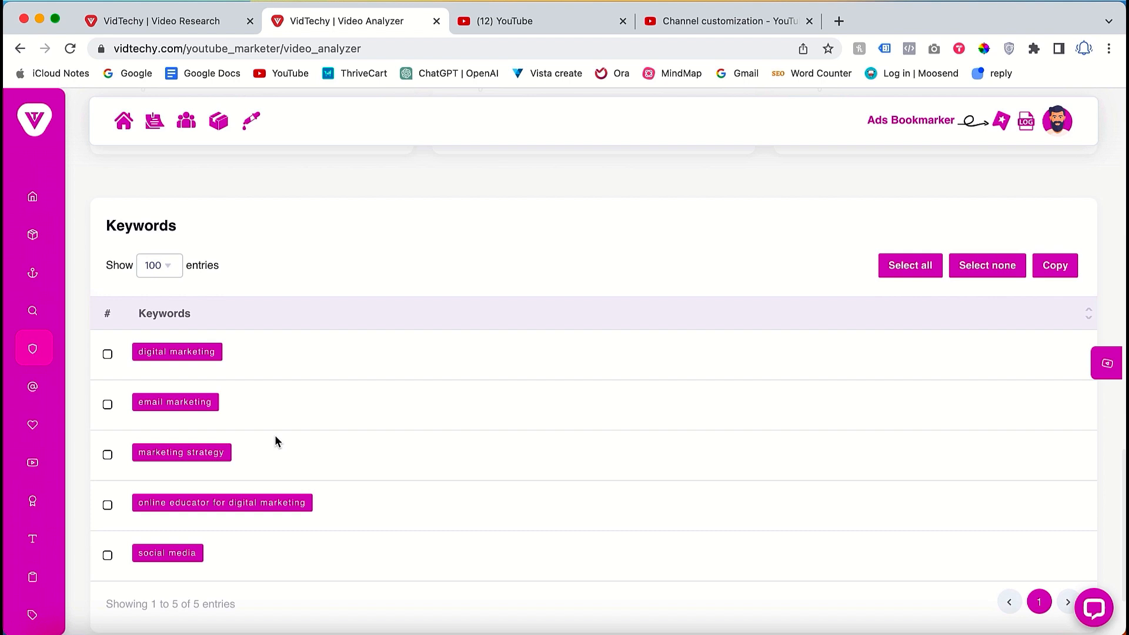